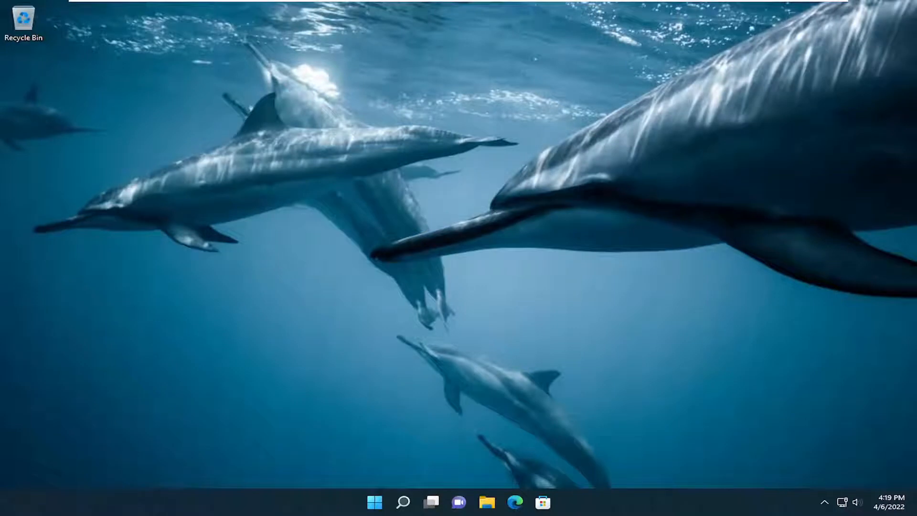
{"action": "mouse_move", "coordinate": [535, 323]}
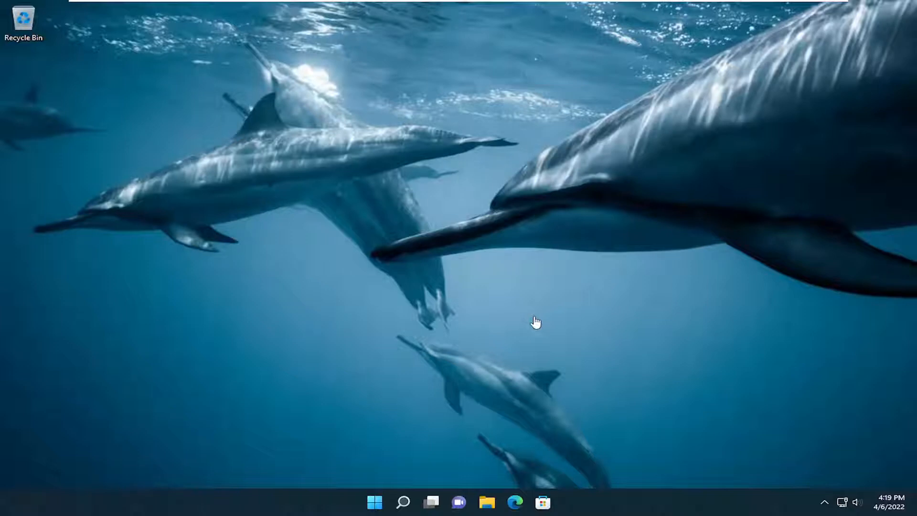
{"action": "mouse_move", "coordinate": [450, 358]}
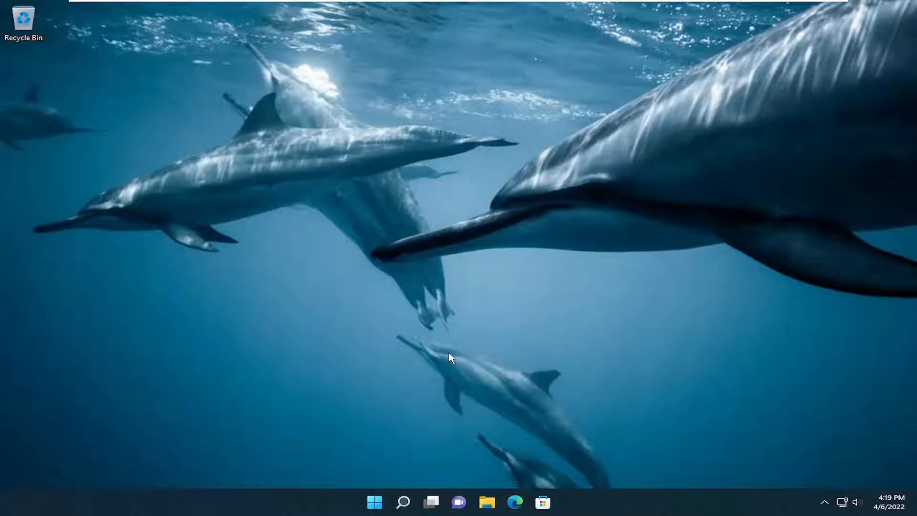
{"action": "mouse_move", "coordinate": [446, 358]}
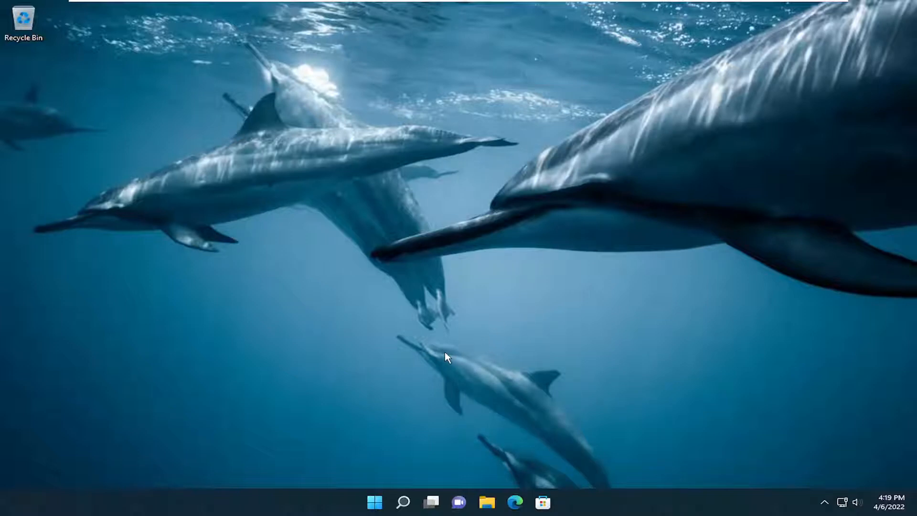
{"action": "mouse_move", "coordinate": [454, 429]}
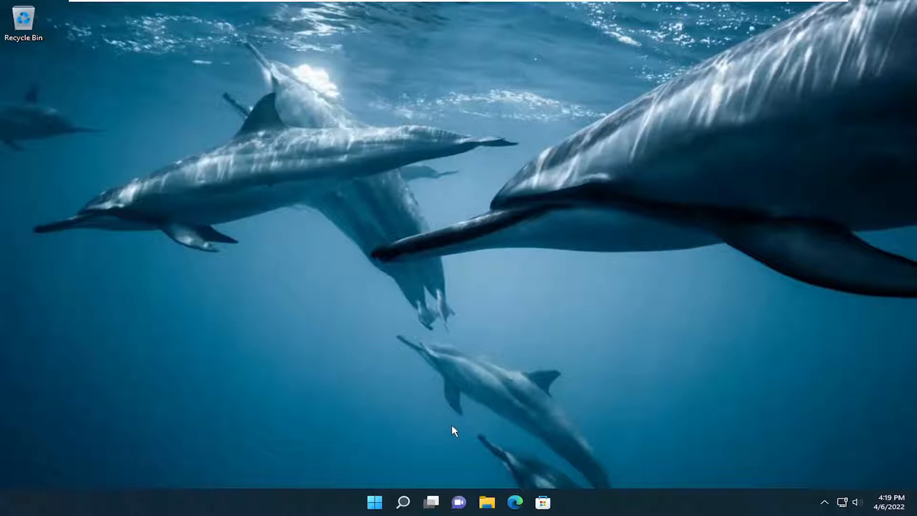
{"action": "mouse_move", "coordinate": [409, 460]}
{"action": "type", "text": "sr"}
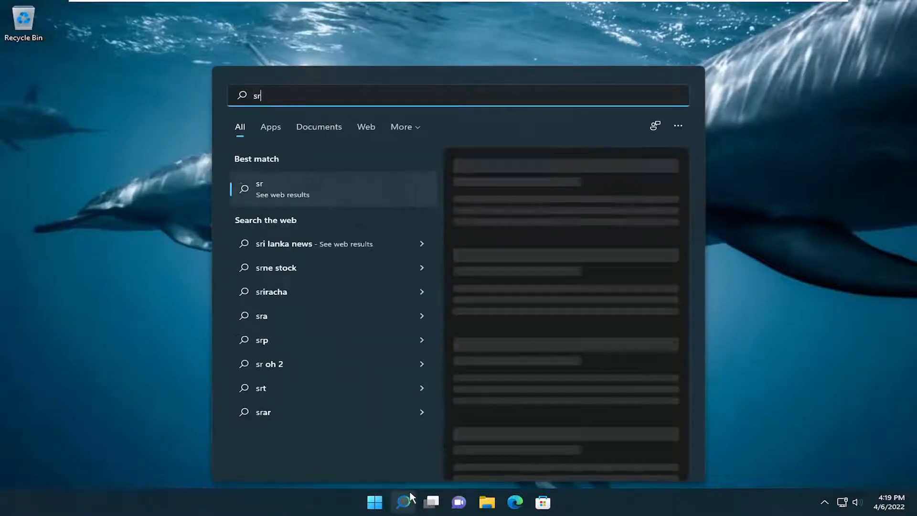
- Search for 'services' and open the Services list, scrolled to Virtual Disk
{"action": "type", "text": "ervices"}
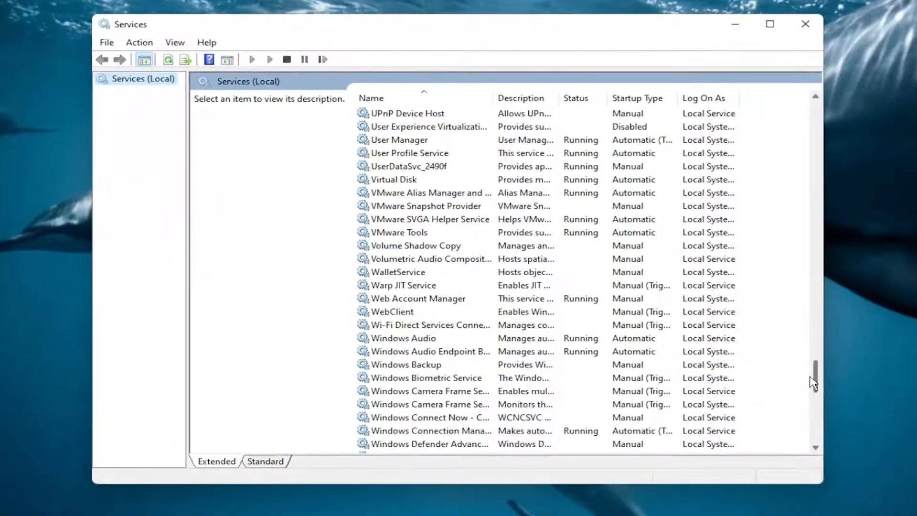
- Set the Virtual Disk service's startup type to Manual, keeping it running
{"action": "double_click", "coordinate": [393, 180]}
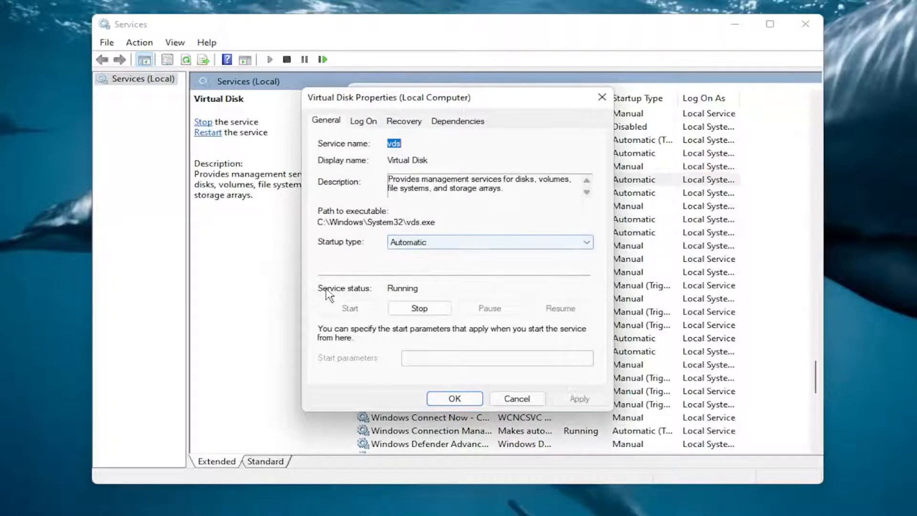
{"action": "mouse_move", "coordinate": [359, 315]}
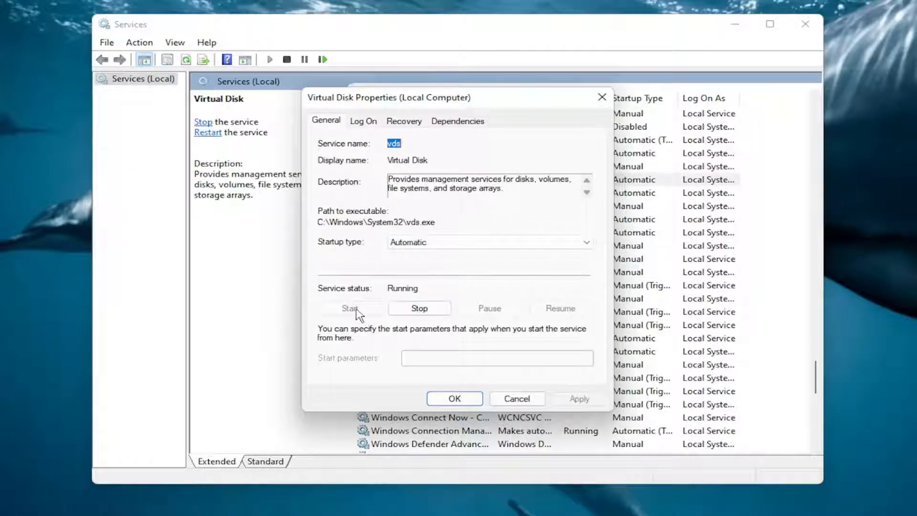
{"action": "mouse_move", "coordinate": [400, 277]}
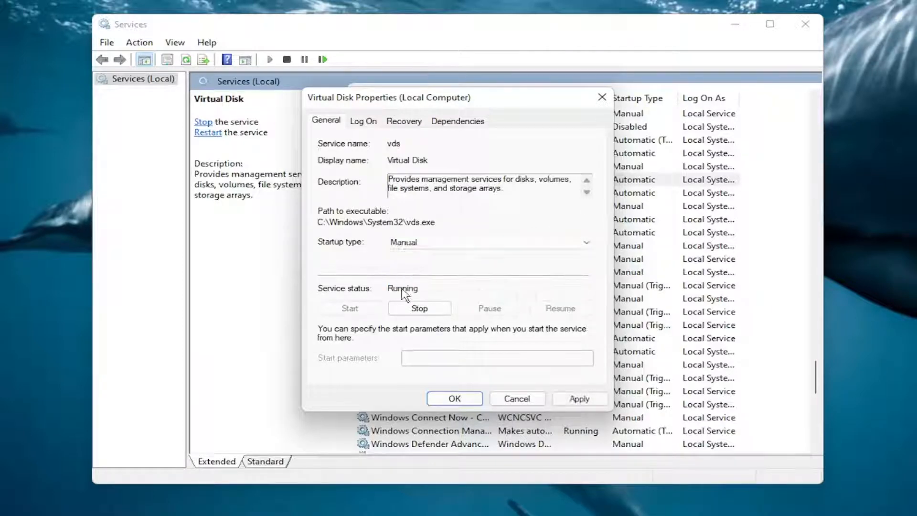
{"action": "mouse_move", "coordinate": [344, 305]}
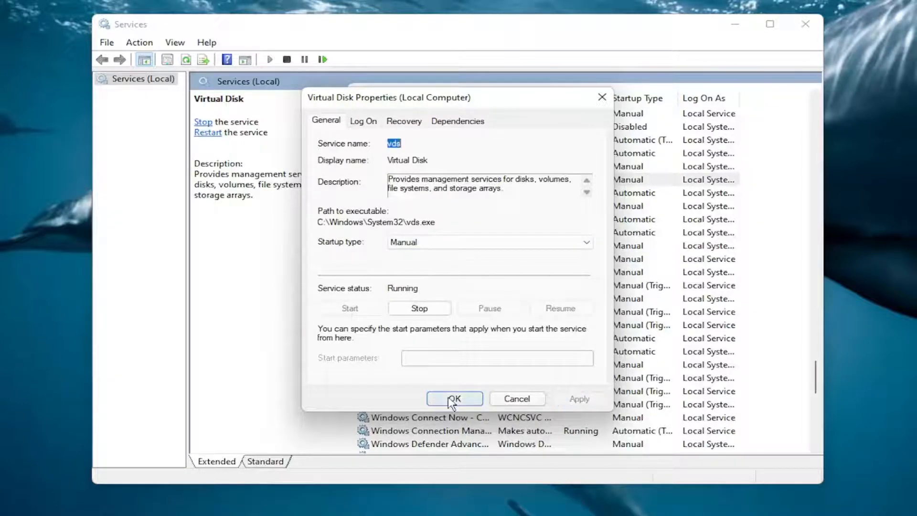
{"action": "left_click", "coordinate": [454, 398]}
{"action": "type", "text": "powershell"}
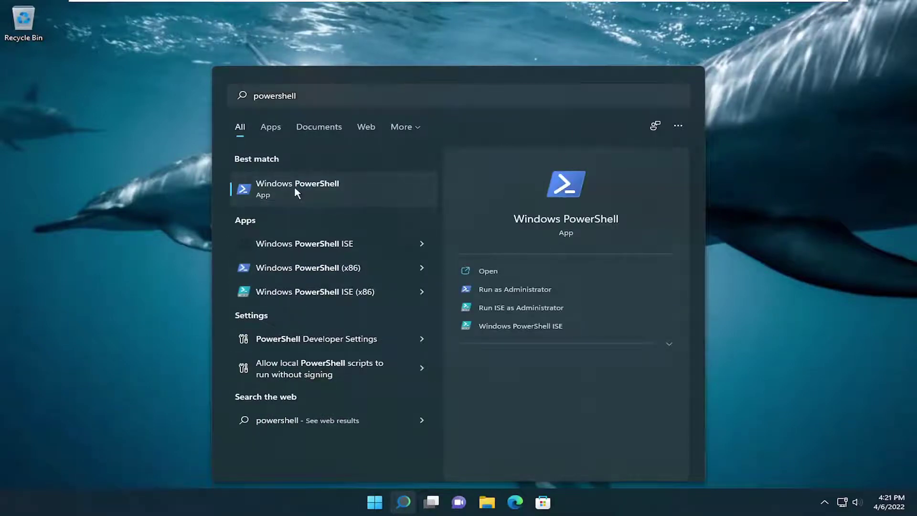
- Run Windows PowerShell as administrator from the search results
{"action": "right_click", "coordinate": [297, 190]}
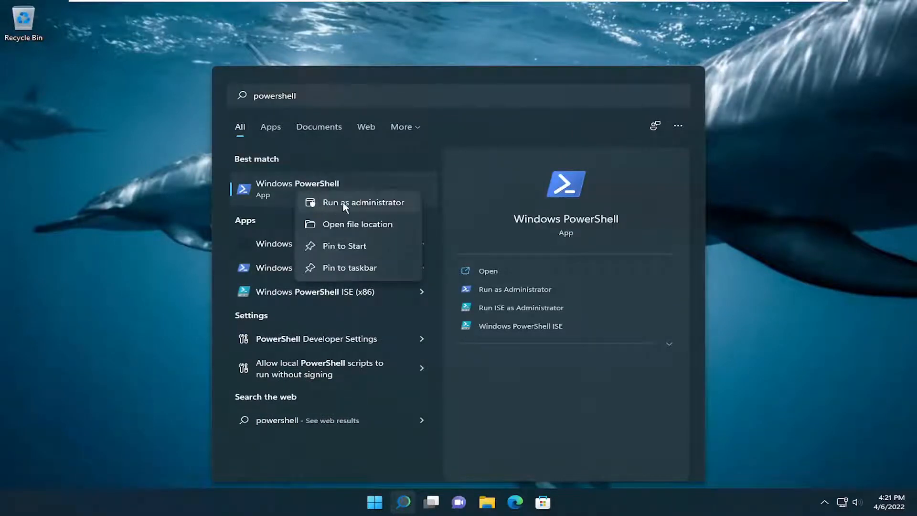
{"action": "left_click", "coordinate": [363, 202]}
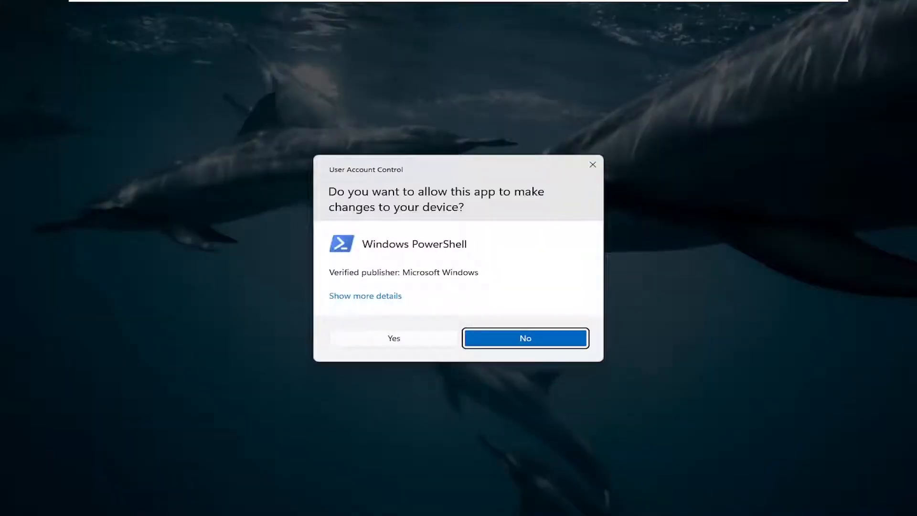
- Allow the UAC prompt and paste the copied fix command into elevated PowerShell
{"action": "left_click", "coordinate": [394, 338]}
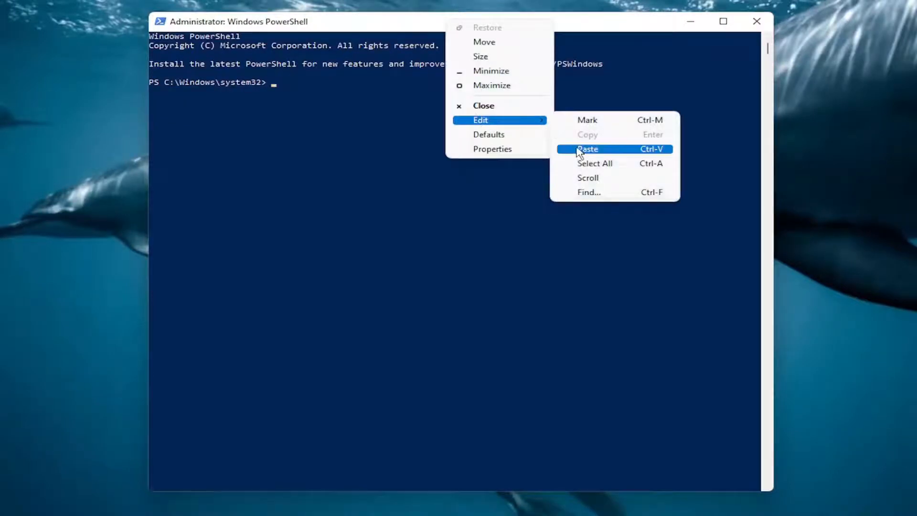
{"action": "left_click", "coordinate": [587, 149]}
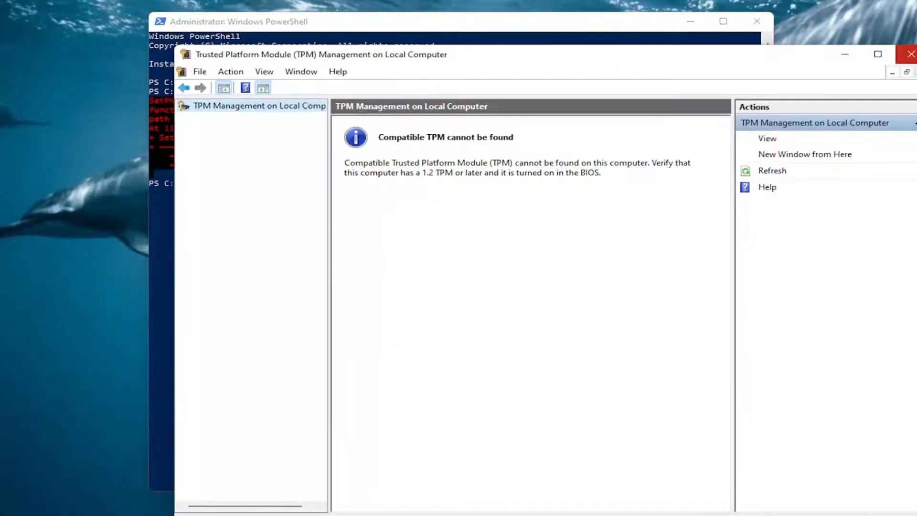